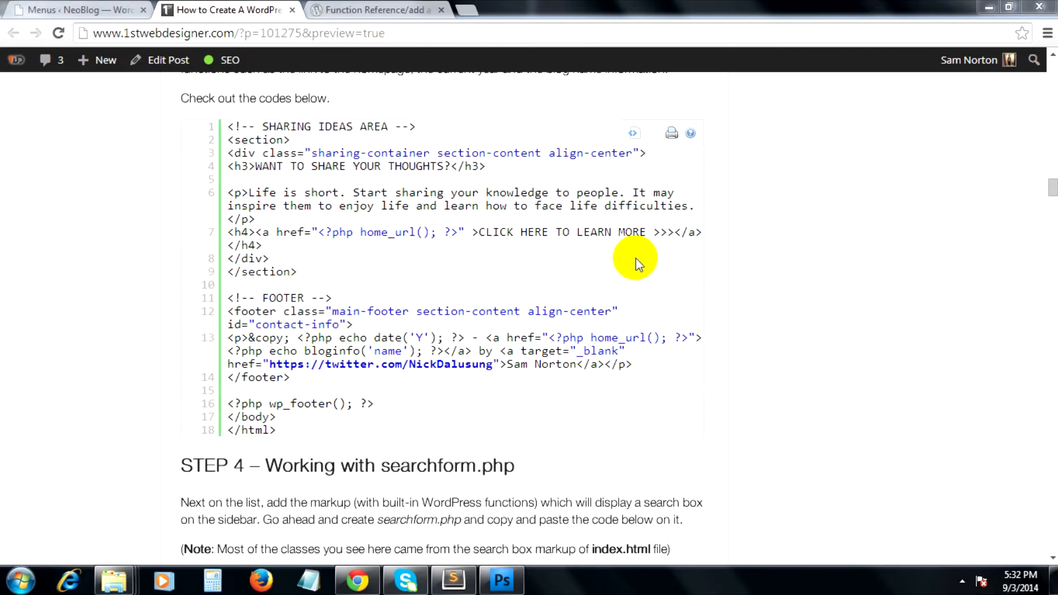
mouse_move(544, 214)
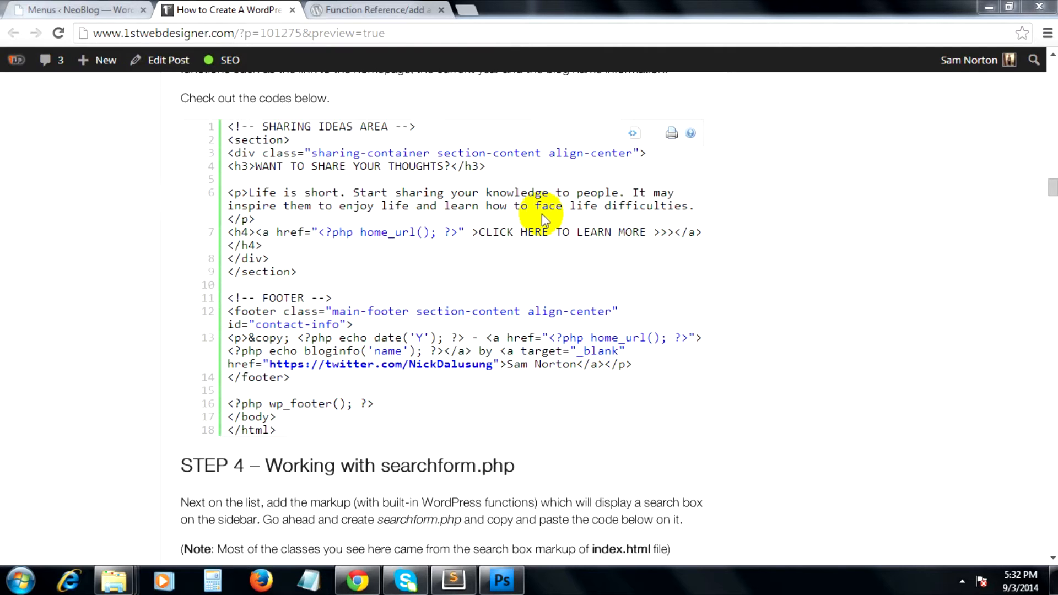
Step: Paste the sharing-ideas section and main footer markup into footer.php and save it
left_click(634, 132)
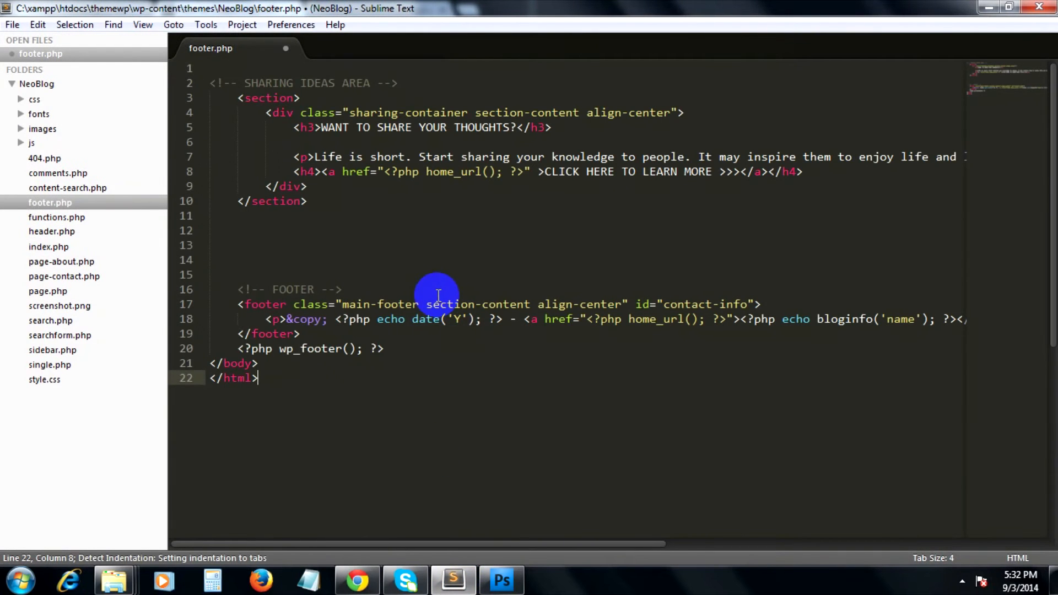
key("ctrl+s")
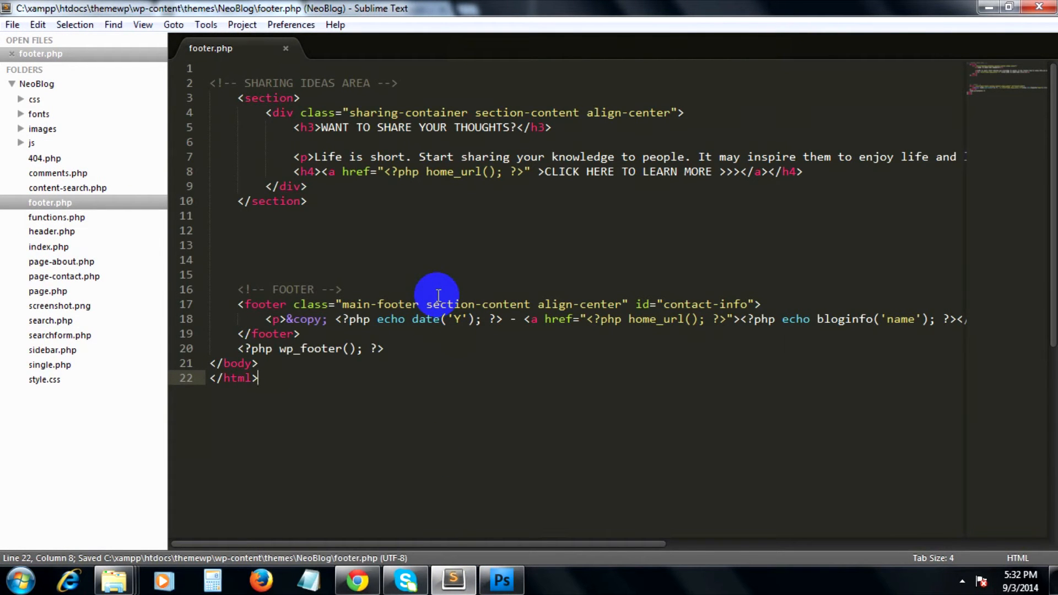